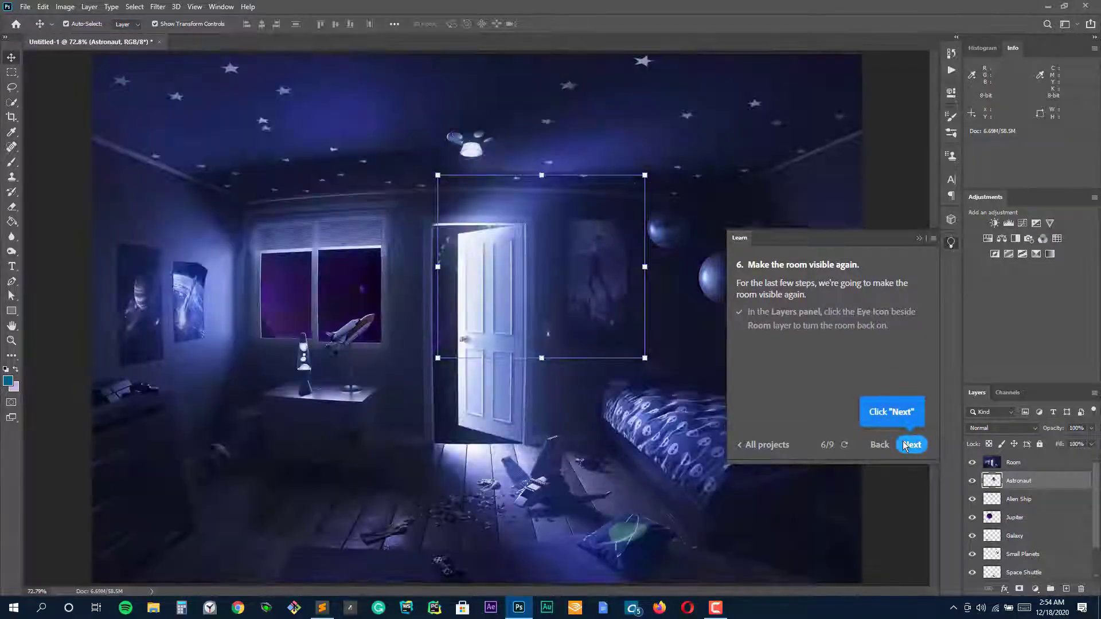
Step: Advance the tutorial, select the Room layer, and resize the Spot Healing Brush
{"action": "left_click", "coordinate": [911, 445]}
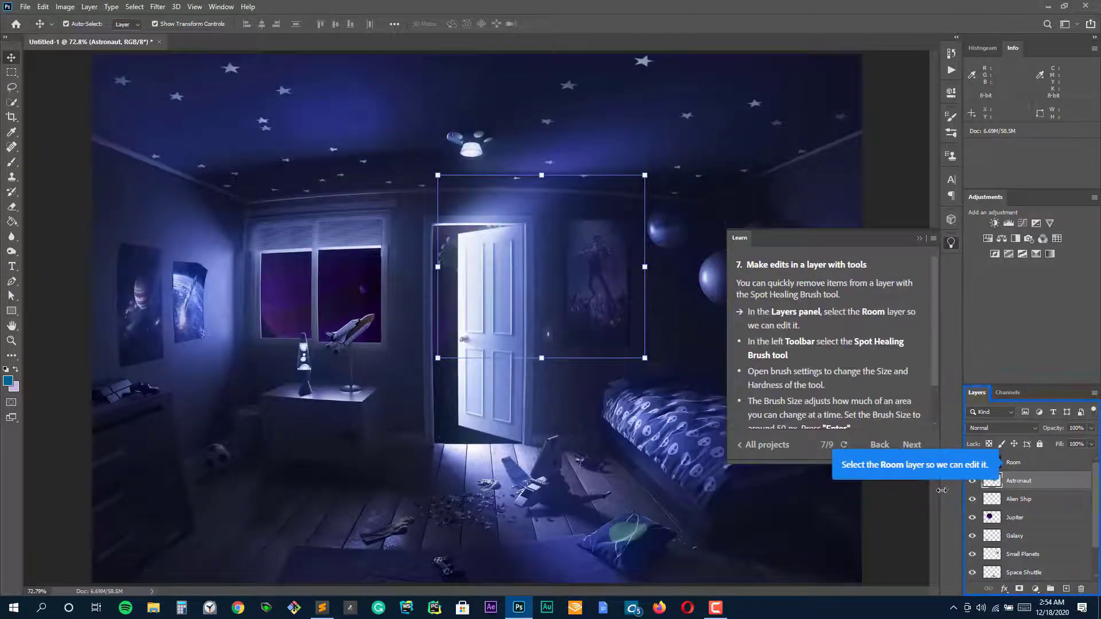
{"action": "mouse_move", "coordinate": [495, 297]}
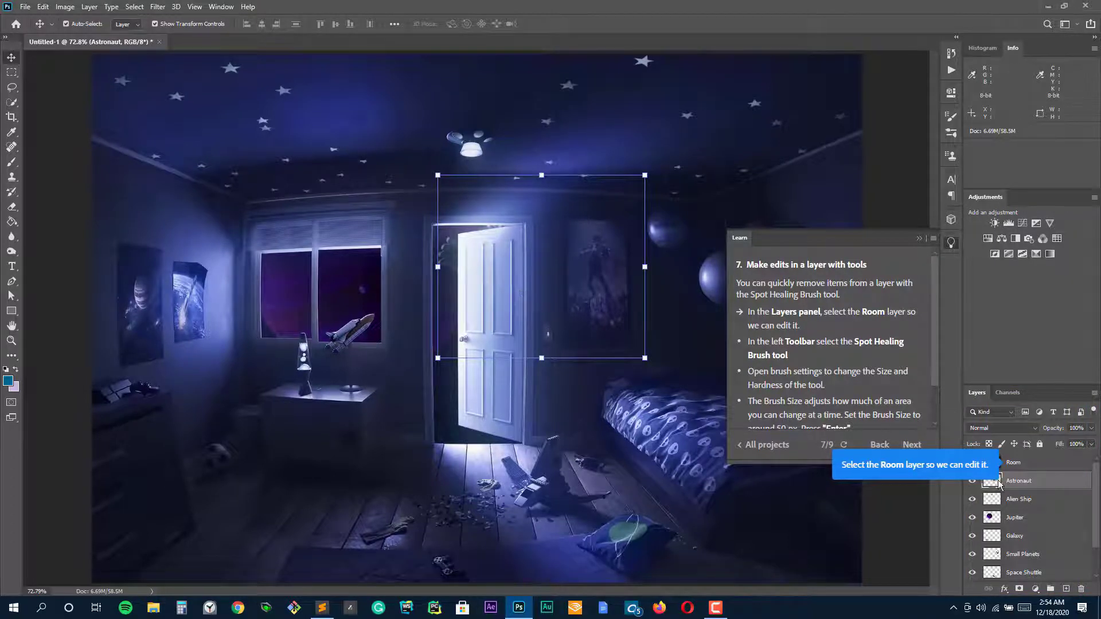
{"action": "left_click", "coordinate": [1013, 462]}
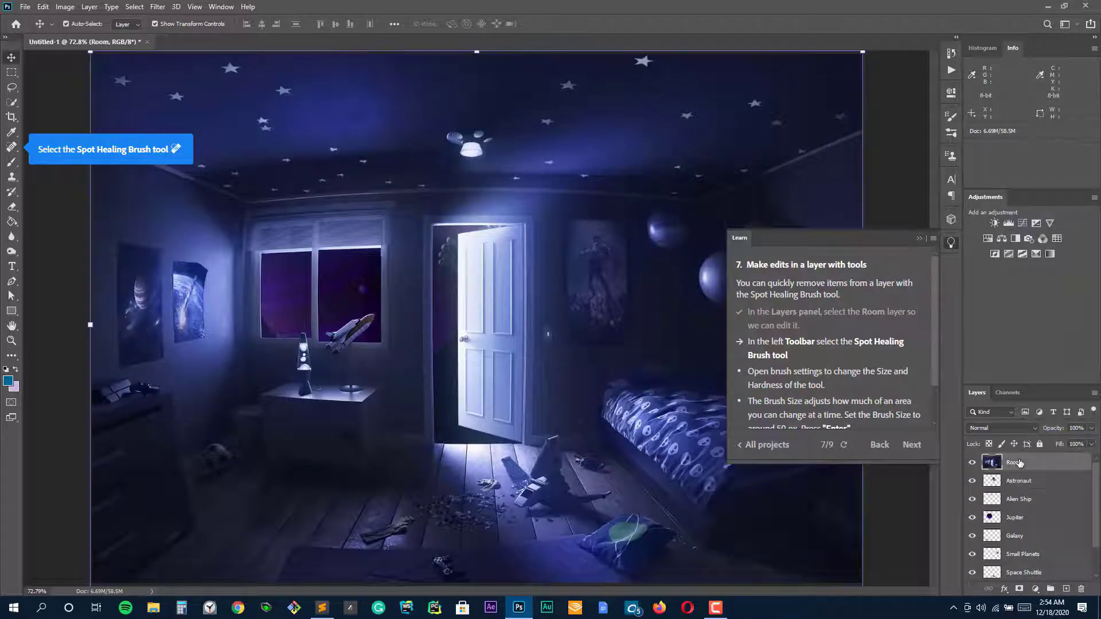
{"action": "left_click", "coordinate": [11, 147]}
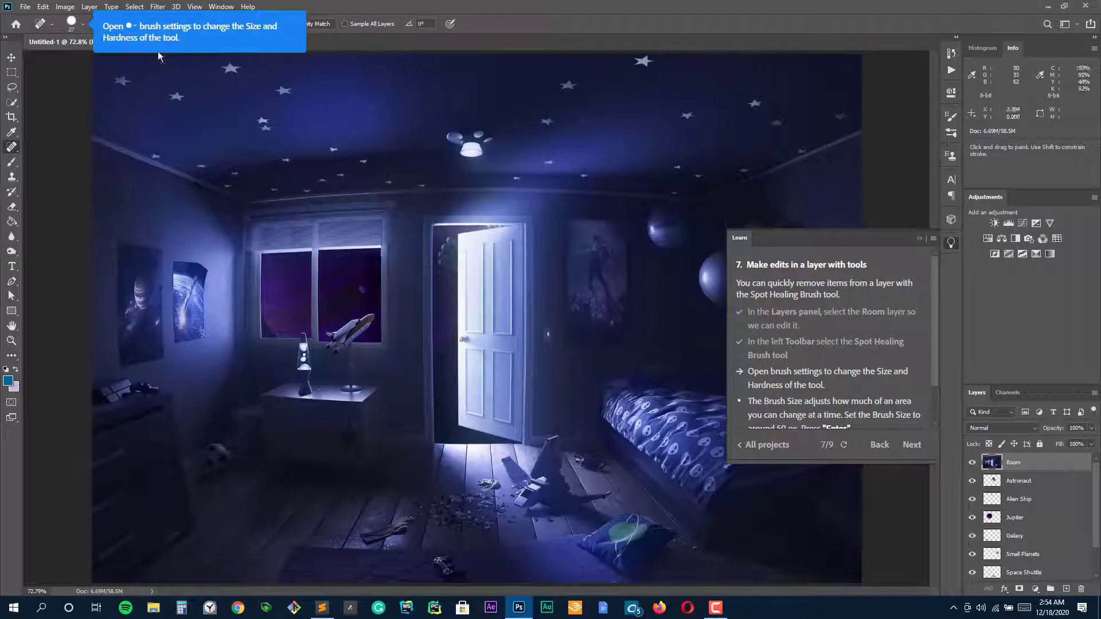
{"action": "left_click", "coordinate": [71, 23]}
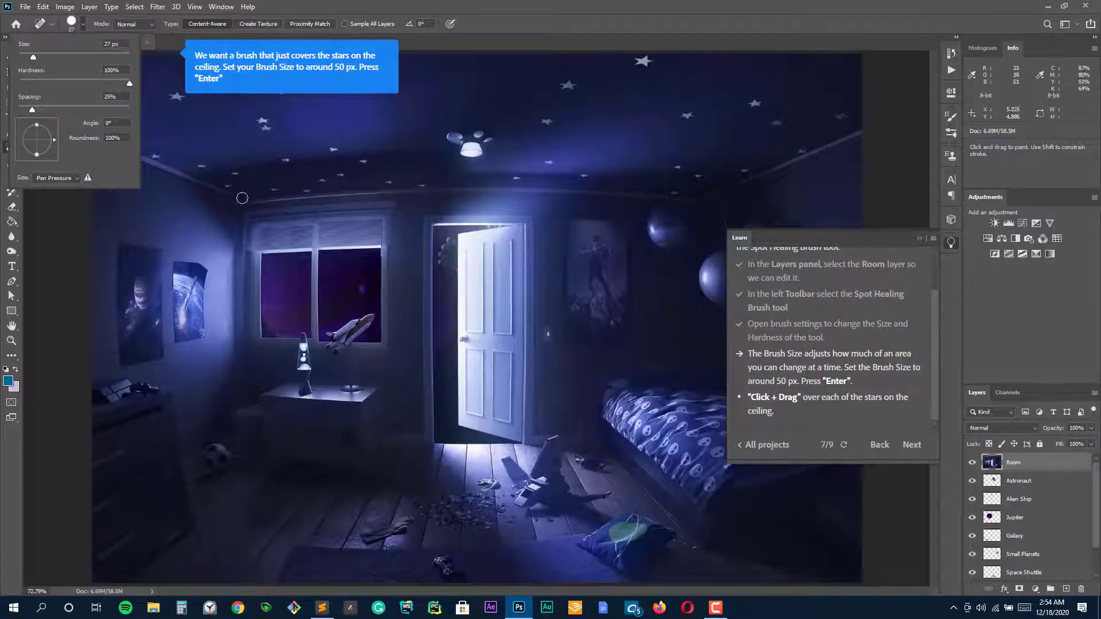
{"action": "left_click_drag", "start_coordinate": [32, 56], "coordinate": [47, 57]}
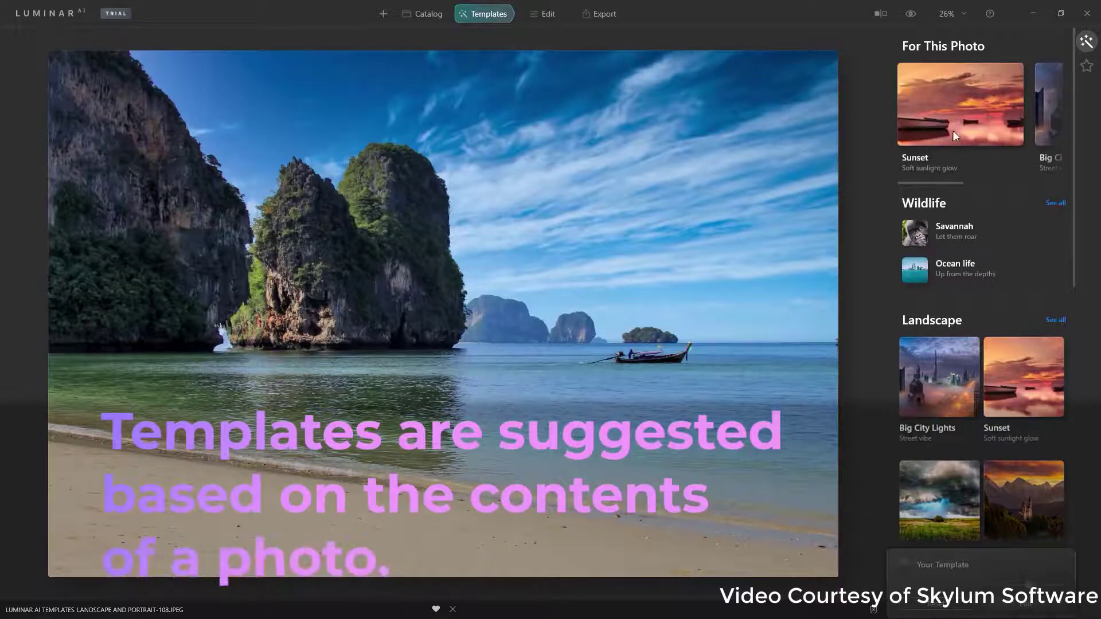
{"action": "mouse_move", "coordinate": [983, 136]}
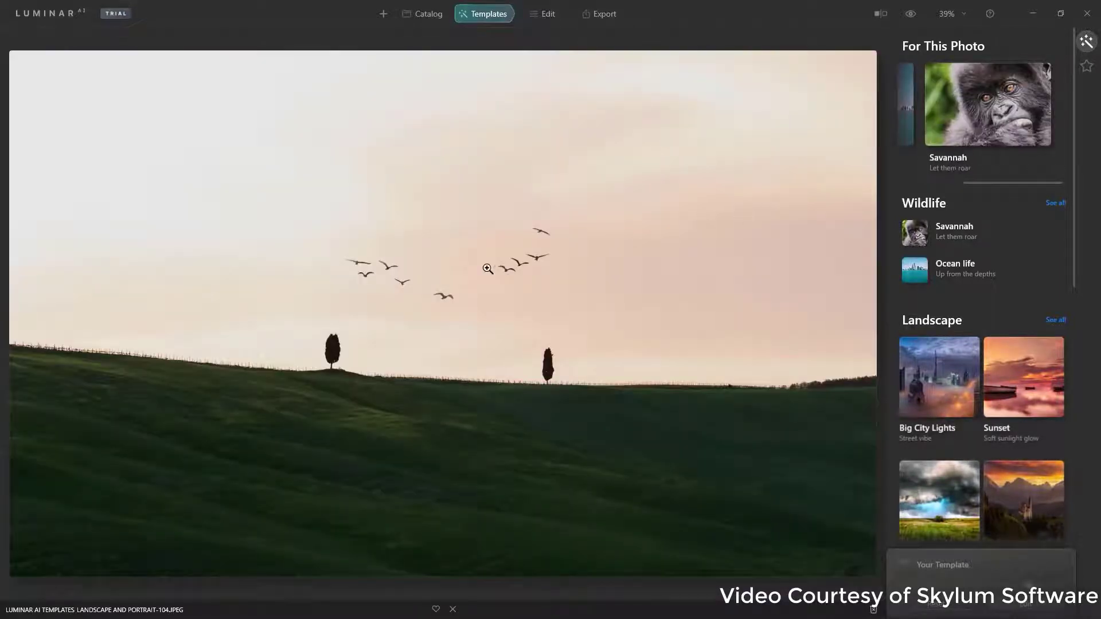
Step: Try the Sunset templates Argent and Hyperdrive on the hillside photo, then move to the portrait
{"action": "left_click", "coordinate": [1023, 377]}
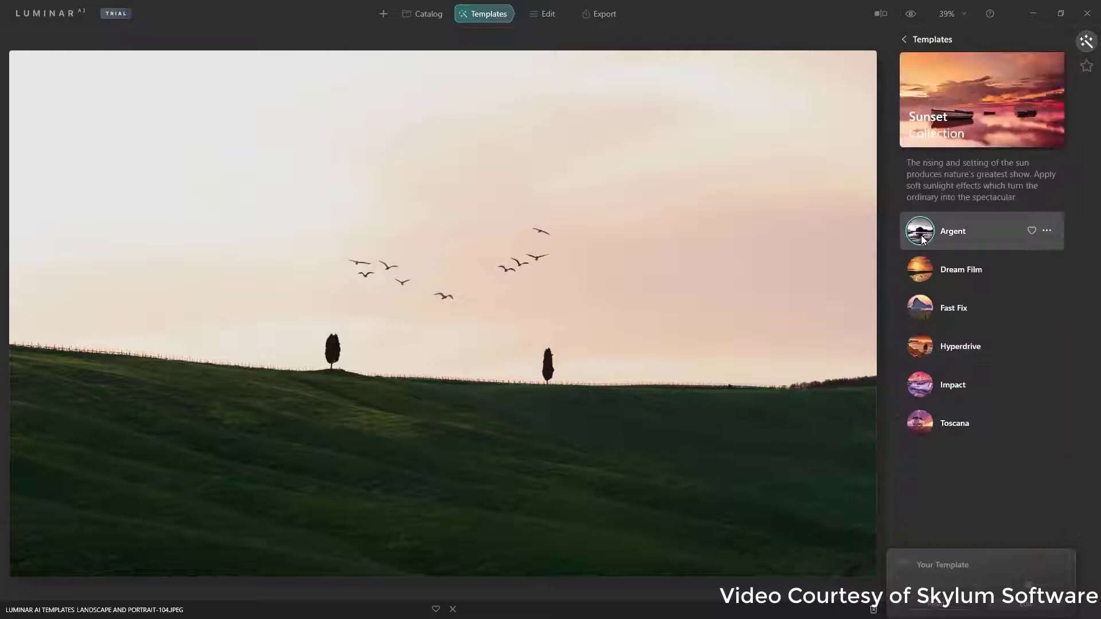
{"action": "left_click", "coordinate": [960, 269]}
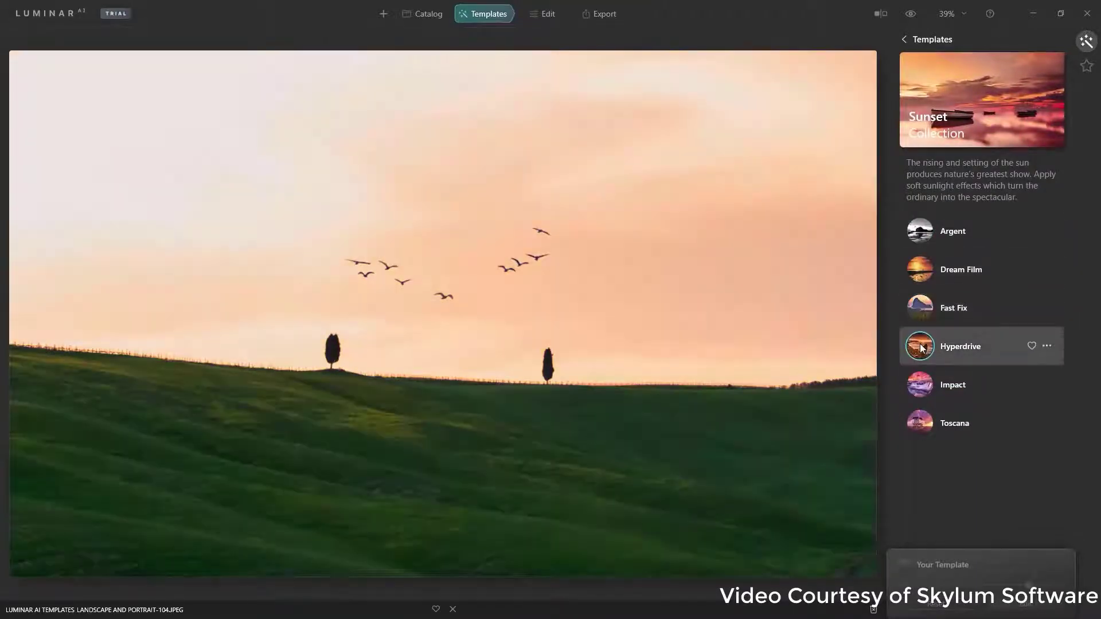
{"action": "left_click", "coordinate": [953, 423]}
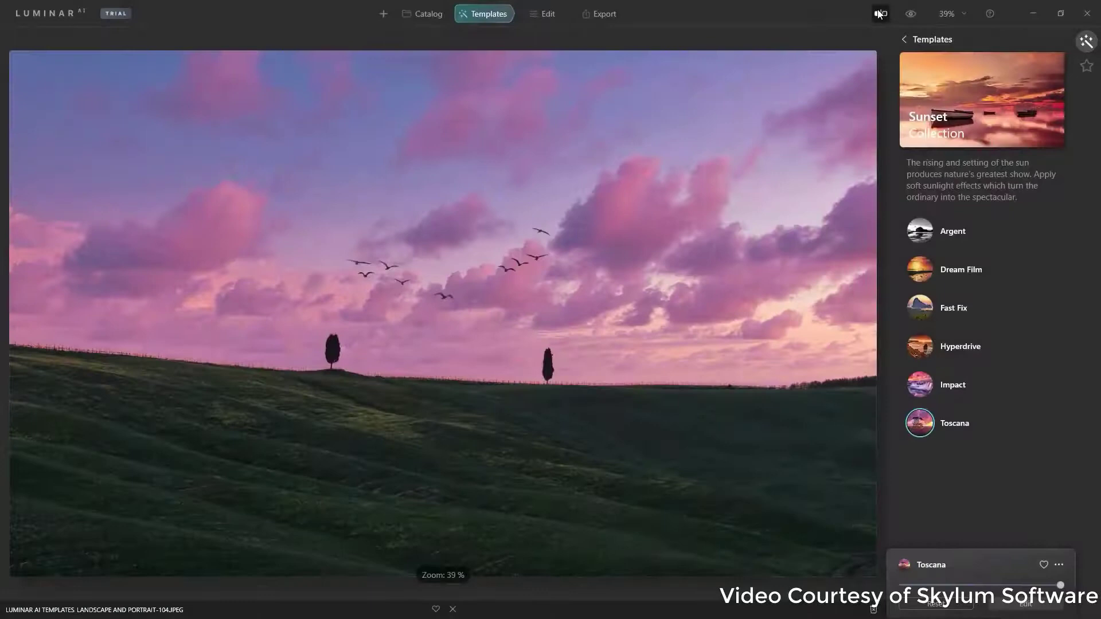
{"action": "left_click", "coordinate": [881, 13]}
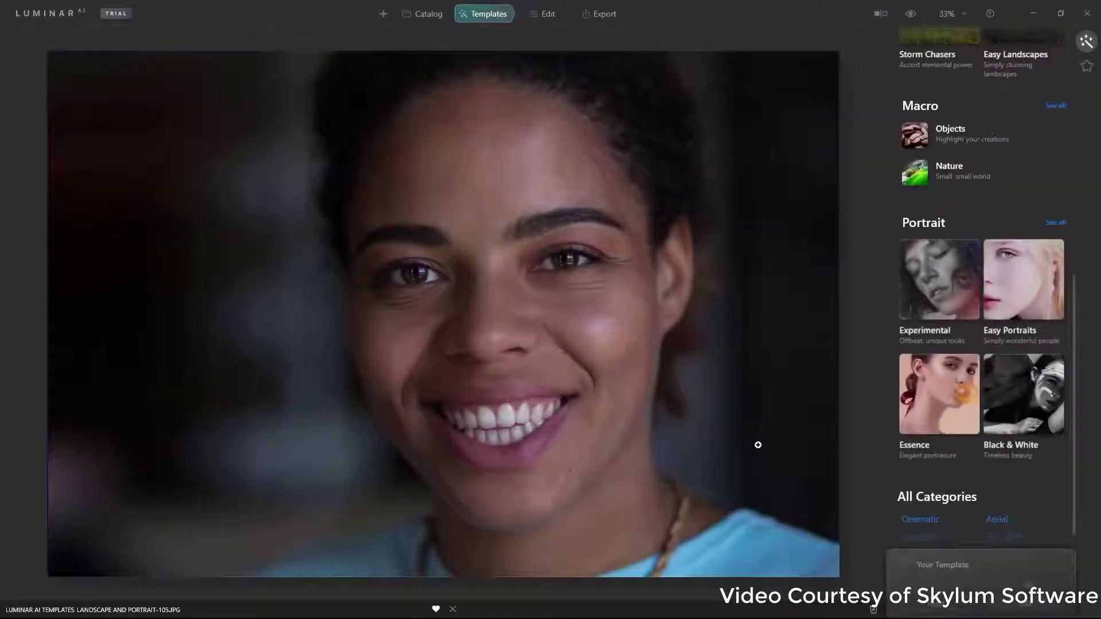
Step: Open the Essence collection and apply its Flawless template to the portrait
{"action": "left_click", "coordinate": [938, 394]}
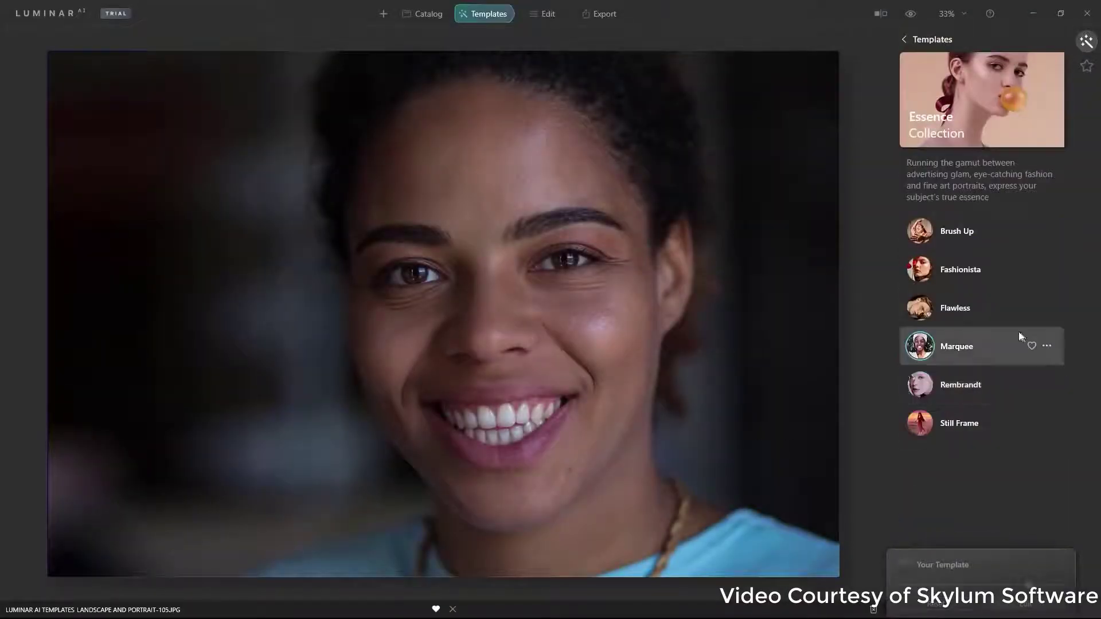
{"action": "left_click", "coordinate": [955, 308]}
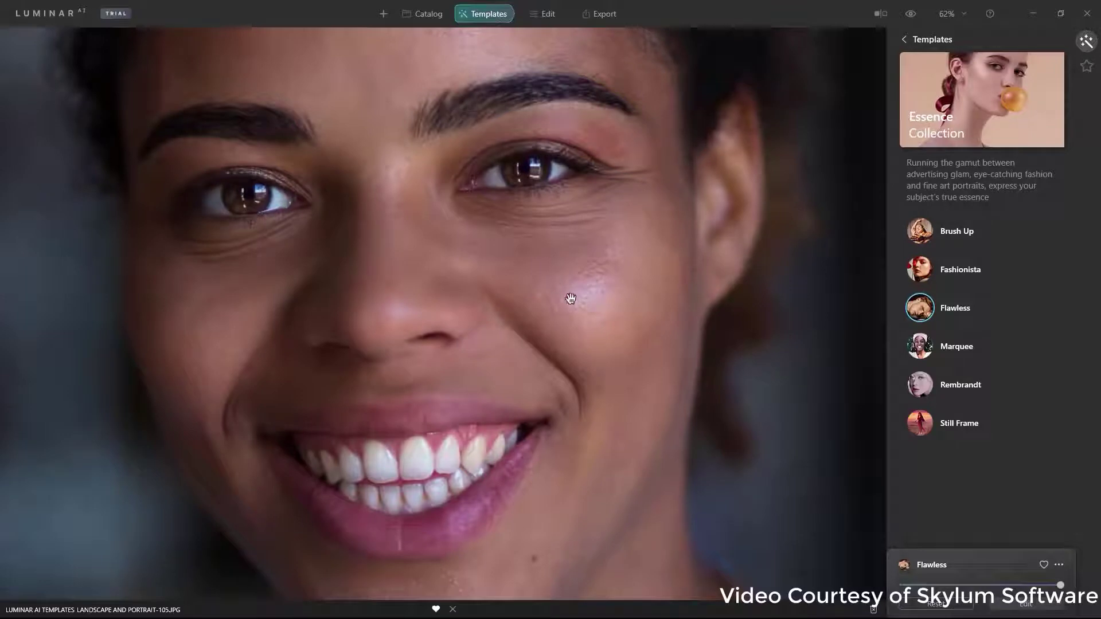
{"action": "mouse_move", "coordinate": [572, 349]}
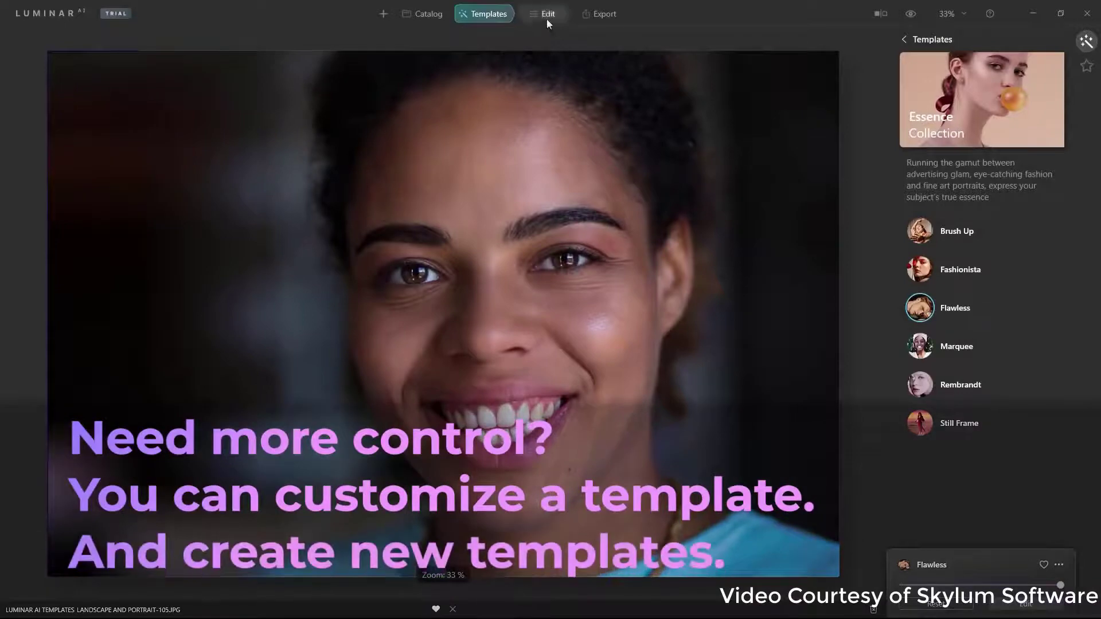
Step: Switch to Edit mode and show the Portrait/People adjustment tools
{"action": "left_click", "coordinate": [547, 13]}
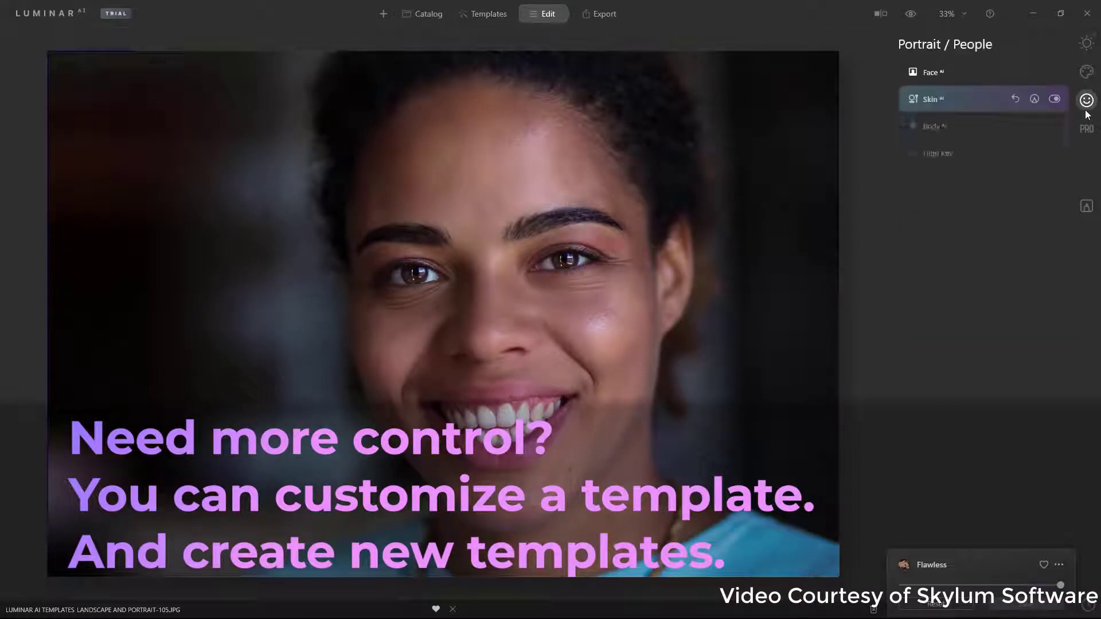
{"action": "left_click", "coordinate": [930, 98]}
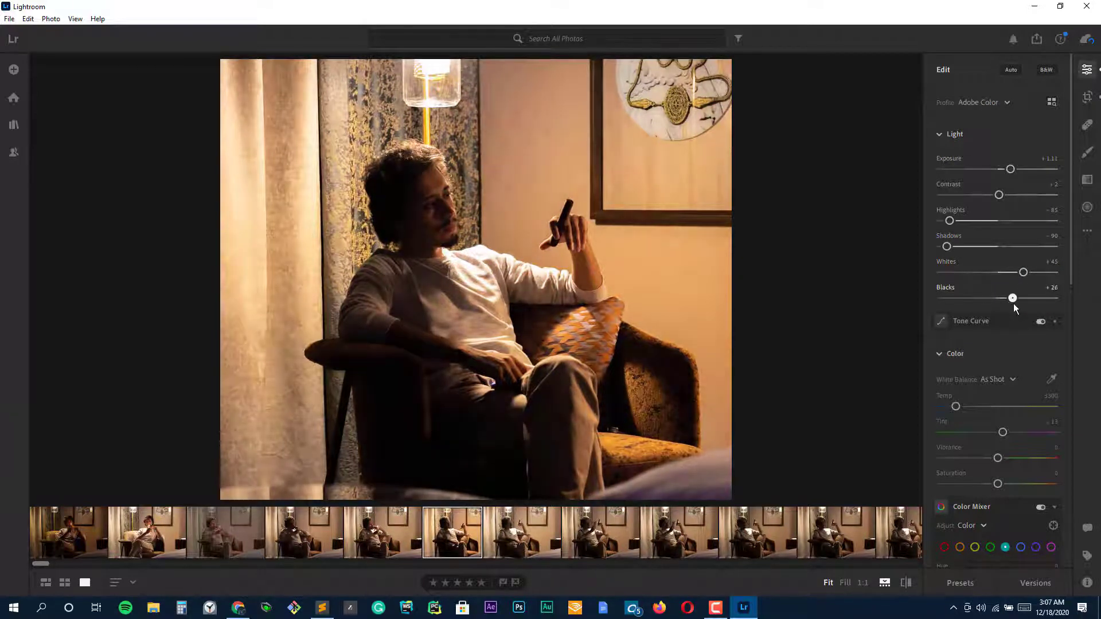
Step: Scroll down through the Edit panel adjustments for the seated-man photo
{"action": "scroll", "scroll_direction": "down", "scroll_amount": 3}
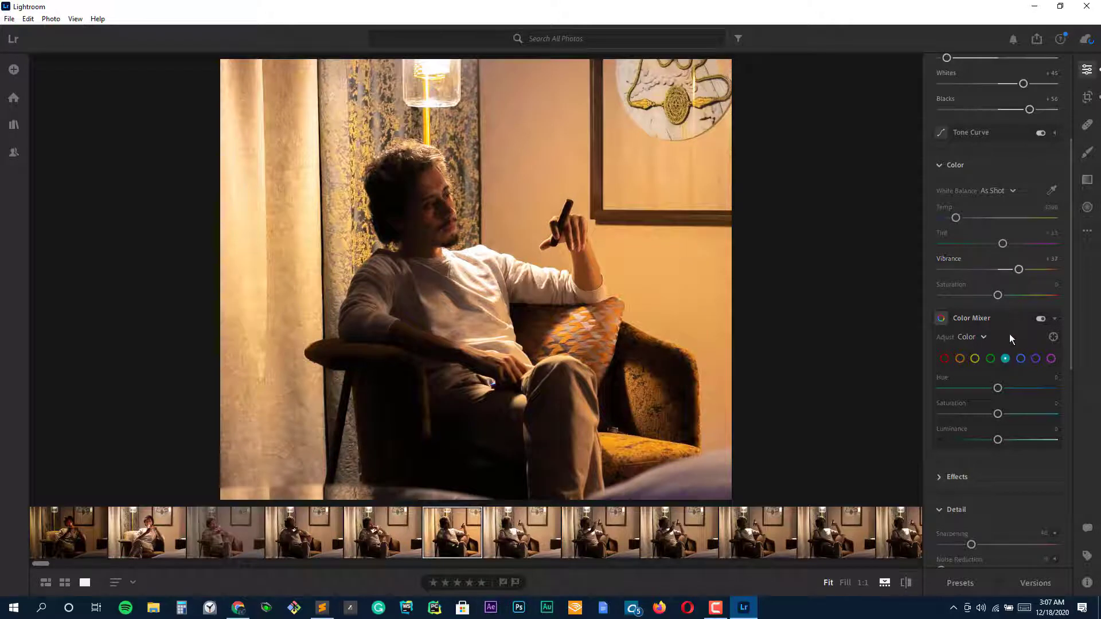
{"action": "scroll", "scroll_direction": "down", "scroll_amount": 3}
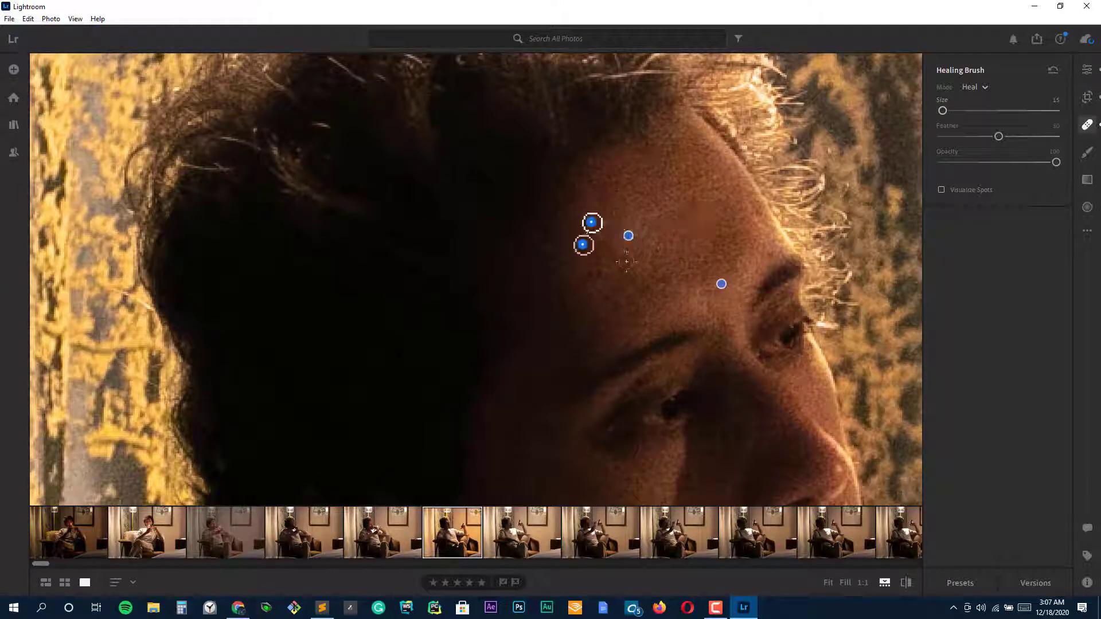
Step: Browse the photo grid, zoom the portrait to 1:1 and back to Fit, and scroll the panels
{"action": "left_click", "coordinate": [1087, 69]}
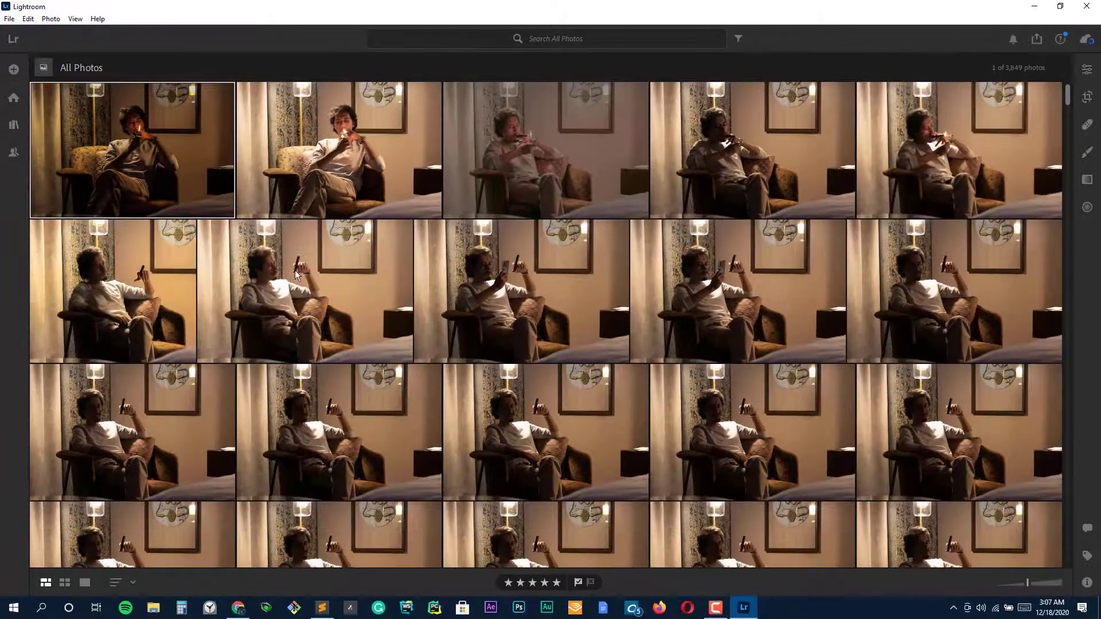
{"action": "mouse_move", "coordinate": [161, 292]}
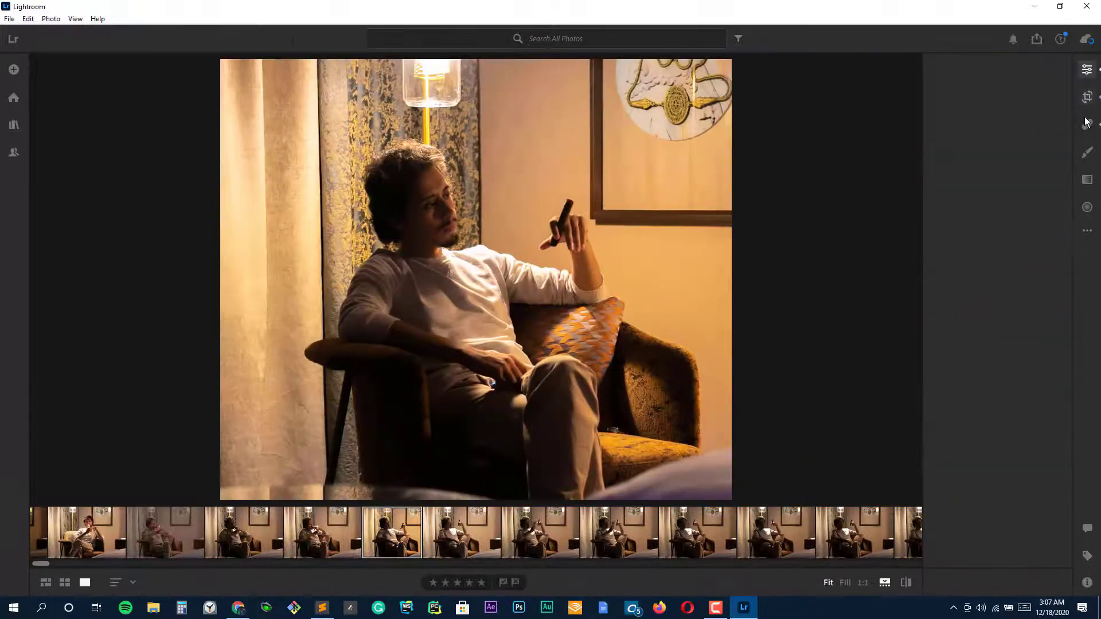
{"action": "left_click", "coordinate": [1085, 70]}
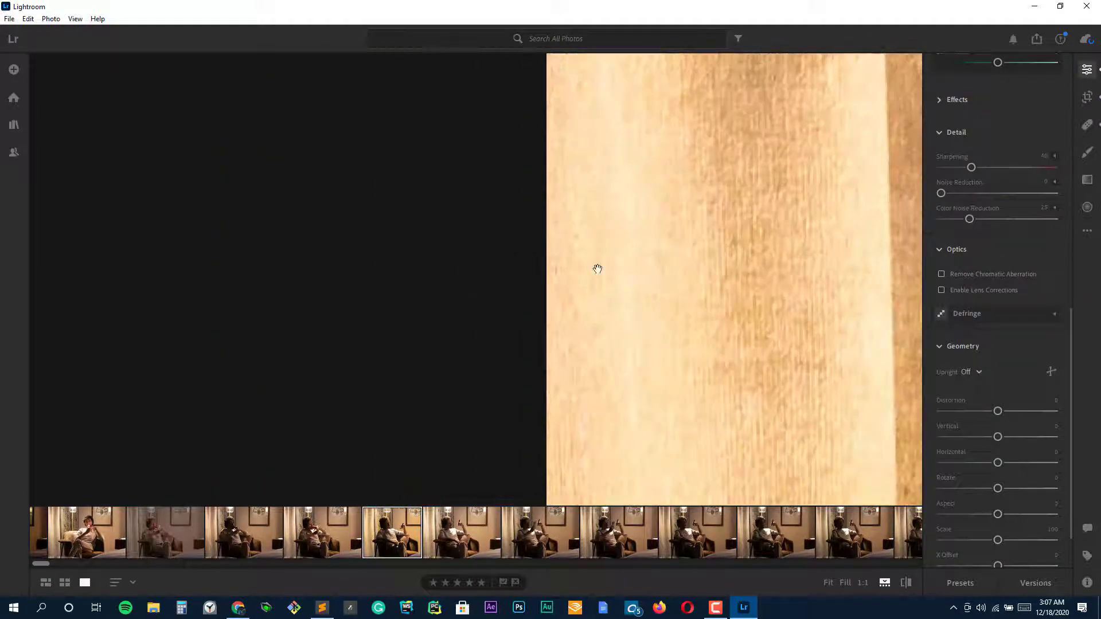
{"action": "left_click", "coordinate": [828, 584]}
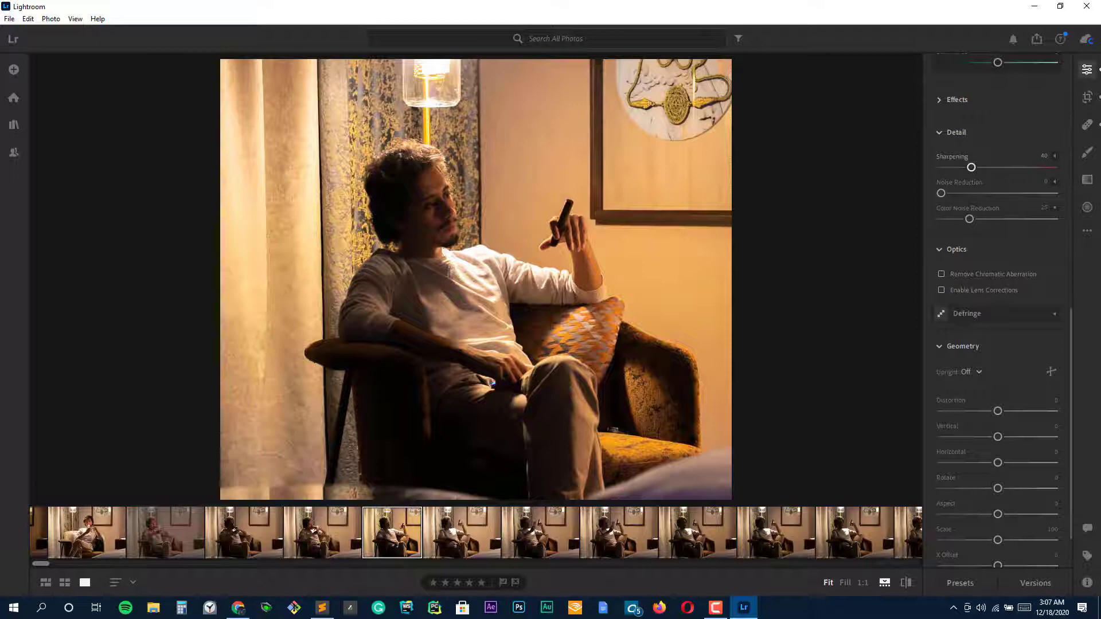
{"action": "scroll", "scroll_direction": "up", "scroll_amount": 3}
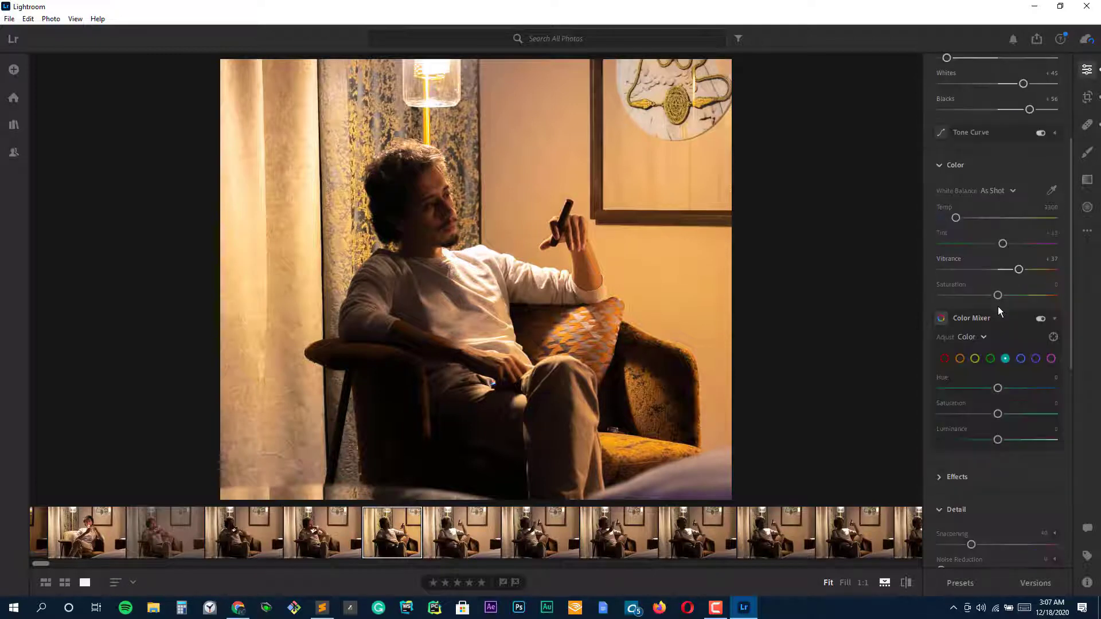
{"action": "scroll", "scroll_direction": "down", "scroll_amount": 3}
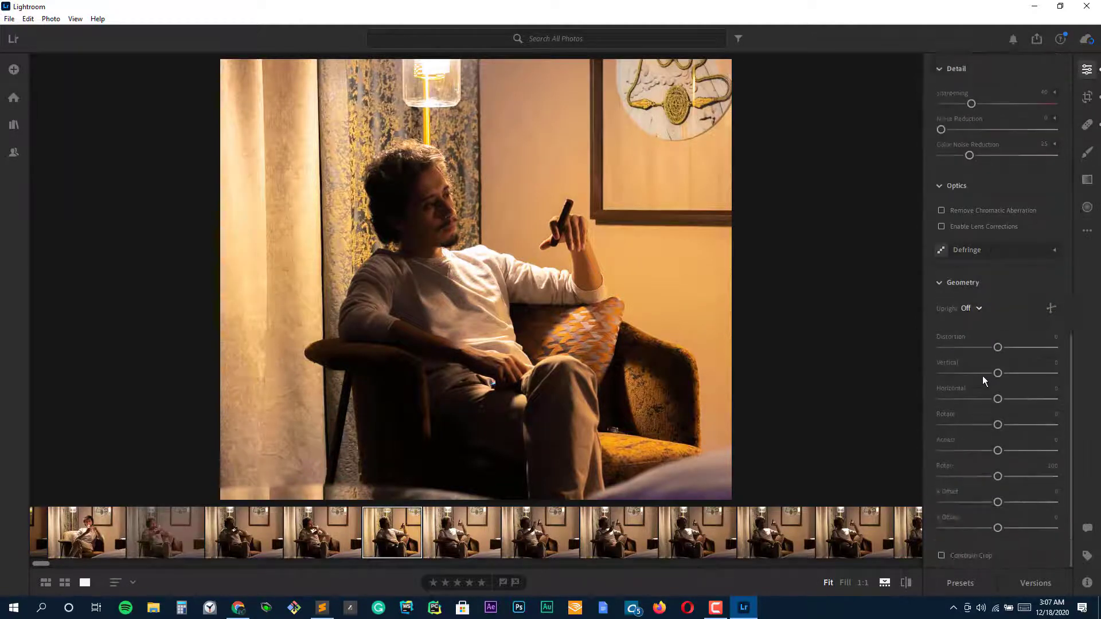
Step: Advance the tutorial, target the Room layer, and choose the Spot Healing Brush
{"action": "left_click", "coordinate": [518, 607]}
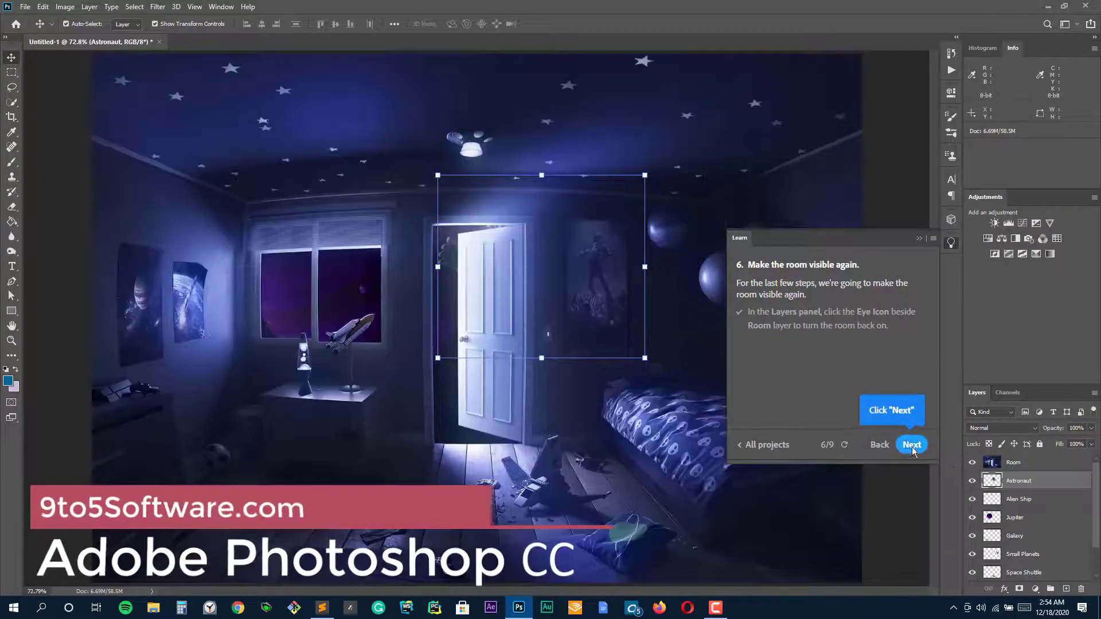
{"action": "left_click", "coordinate": [912, 444]}
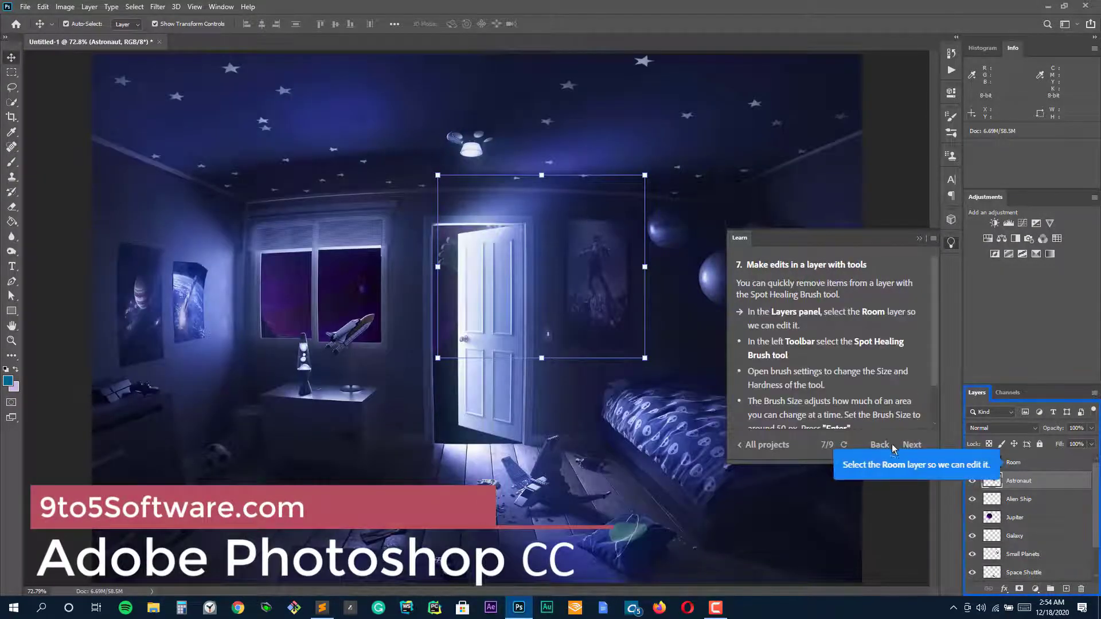
{"action": "mouse_move", "coordinate": [558, 338]}
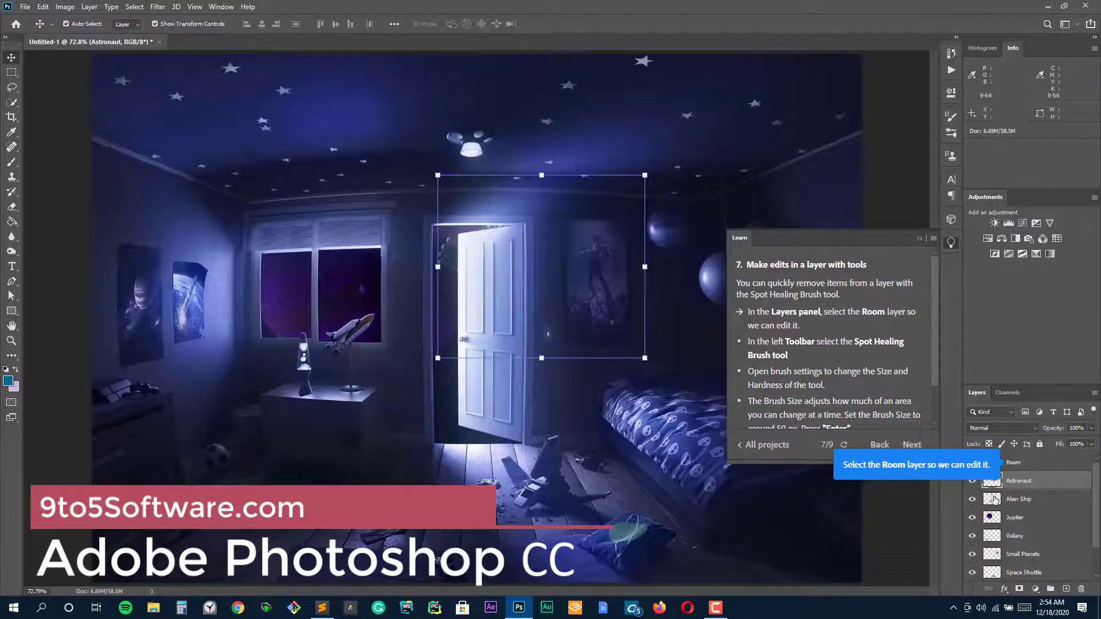
{"action": "left_click", "coordinate": [1014, 462]}
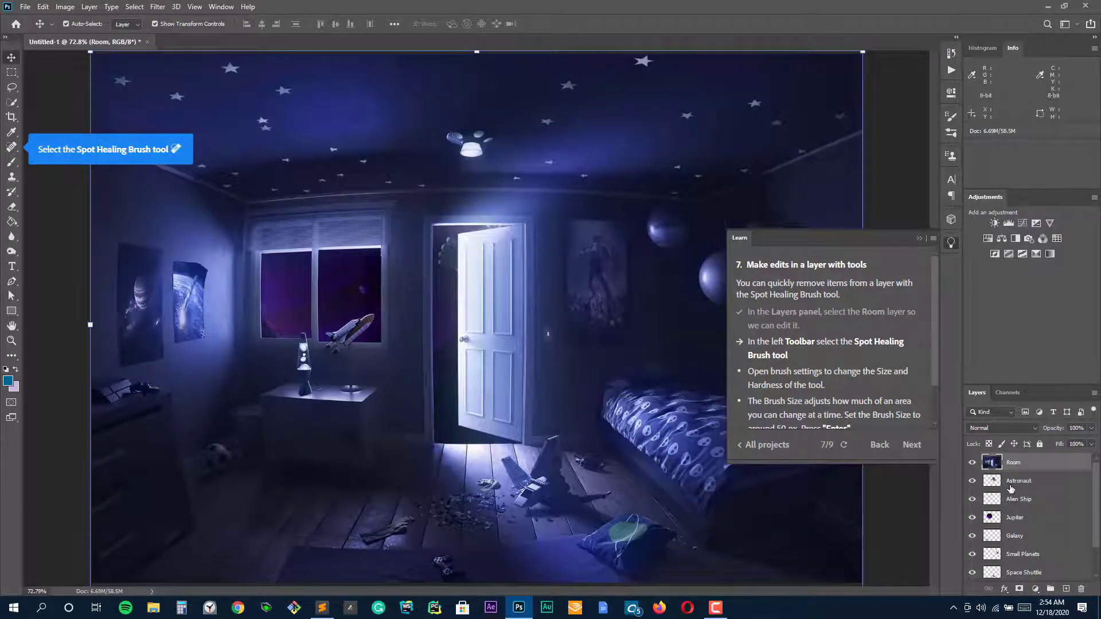
{"action": "left_click", "coordinate": [1019, 481]}
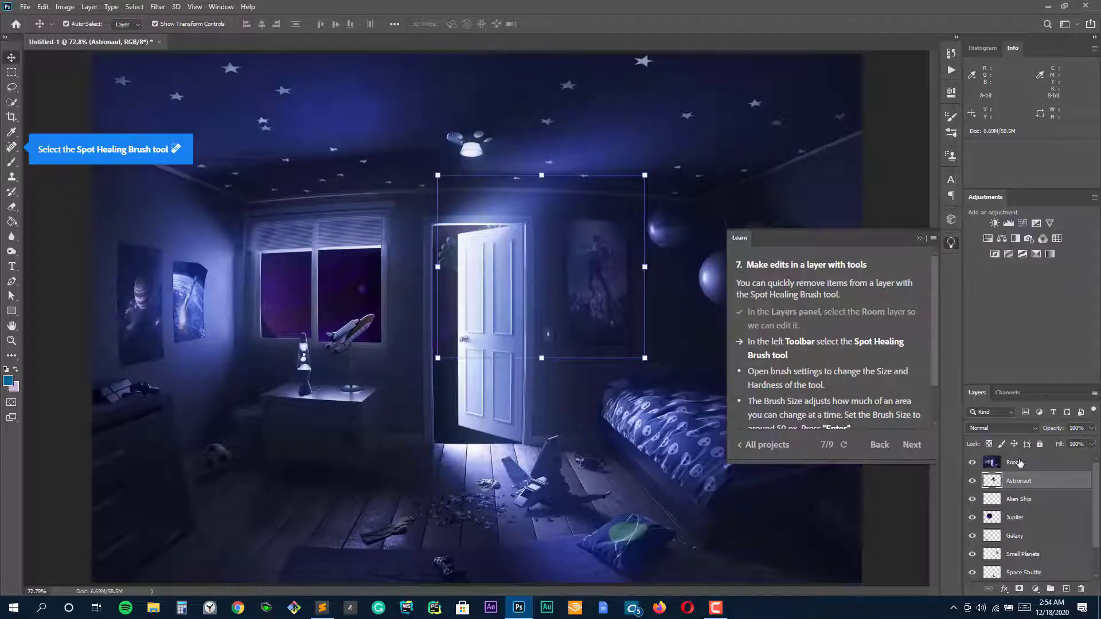
{"action": "left_click", "coordinate": [12, 151]}
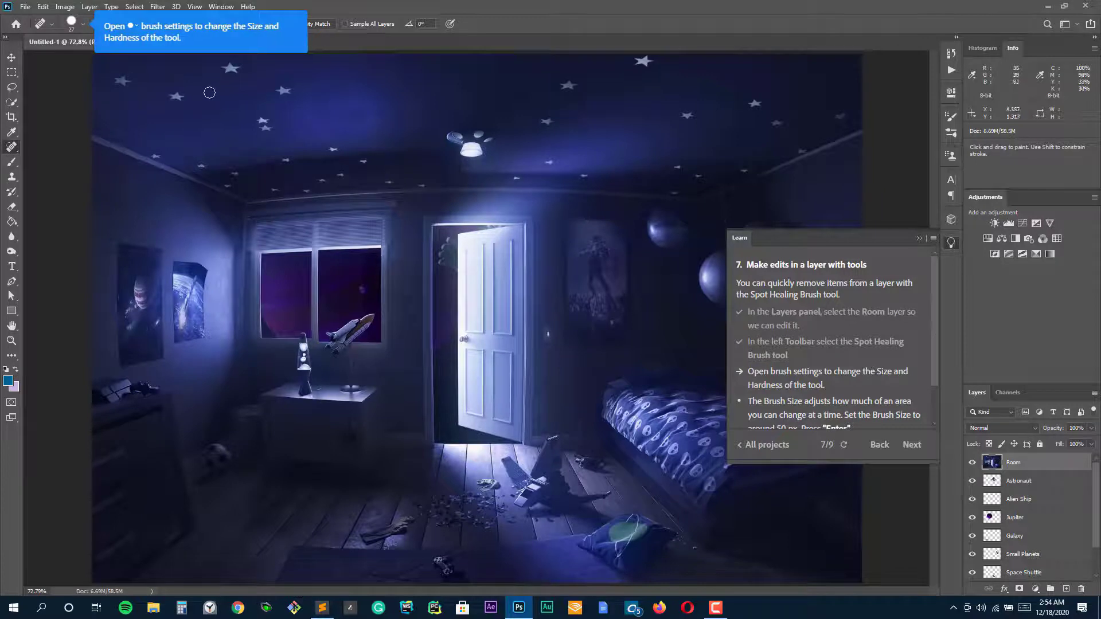
Step: Set the Spot Healing Brush size to about 50 px
{"action": "left_click", "coordinate": [81, 23]}
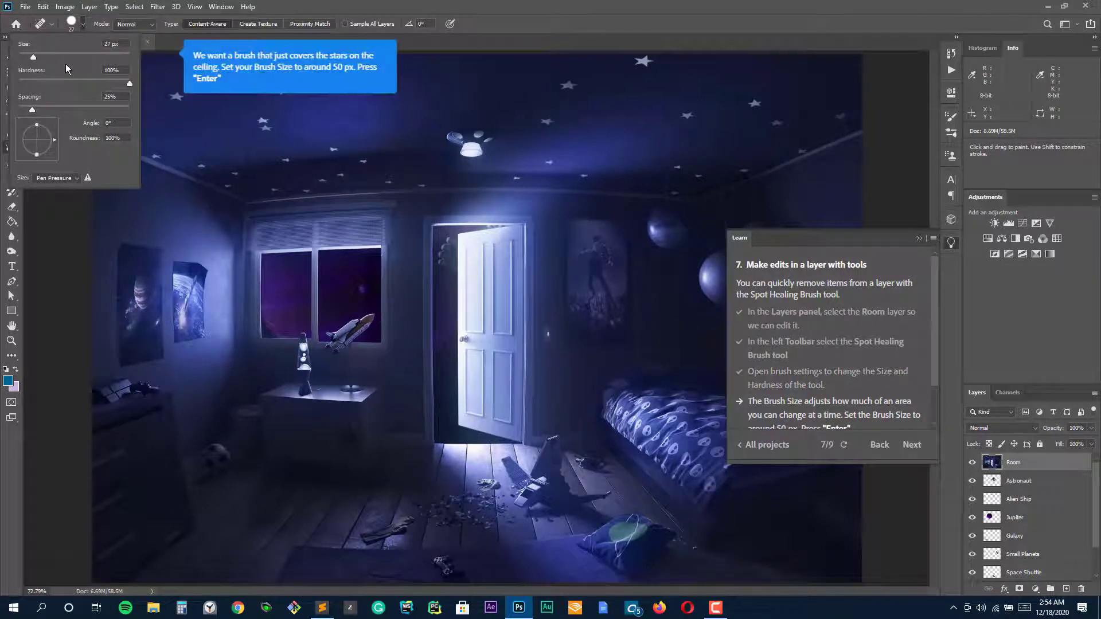
{"action": "scroll", "scroll_direction": "down", "scroll_amount": 3}
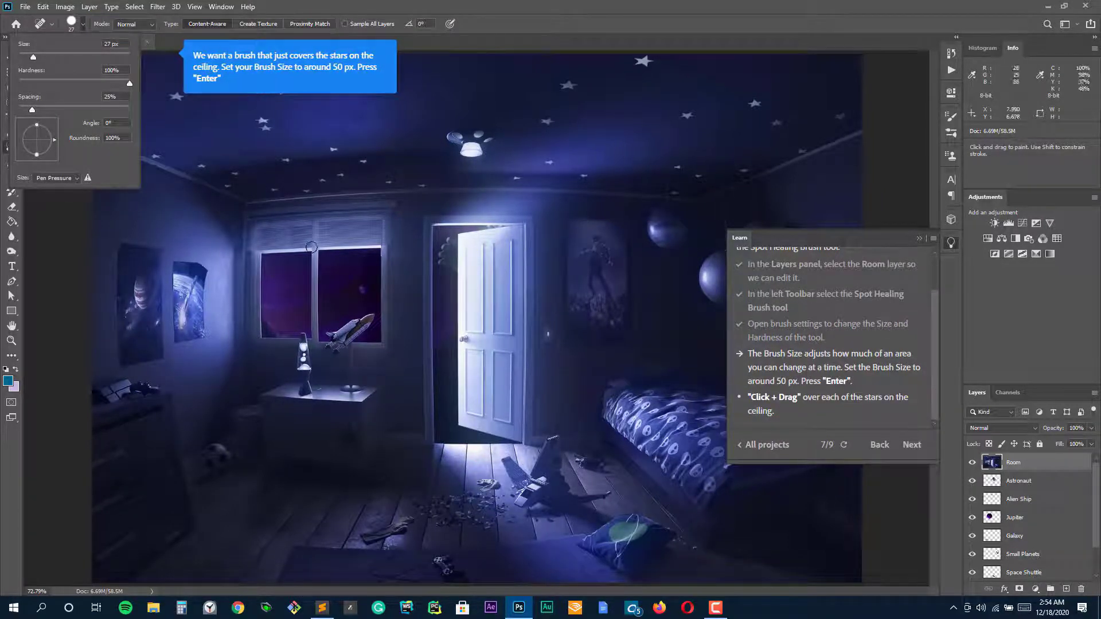
{"action": "left_click_drag", "start_coordinate": [32, 56], "coordinate": [47, 56]}
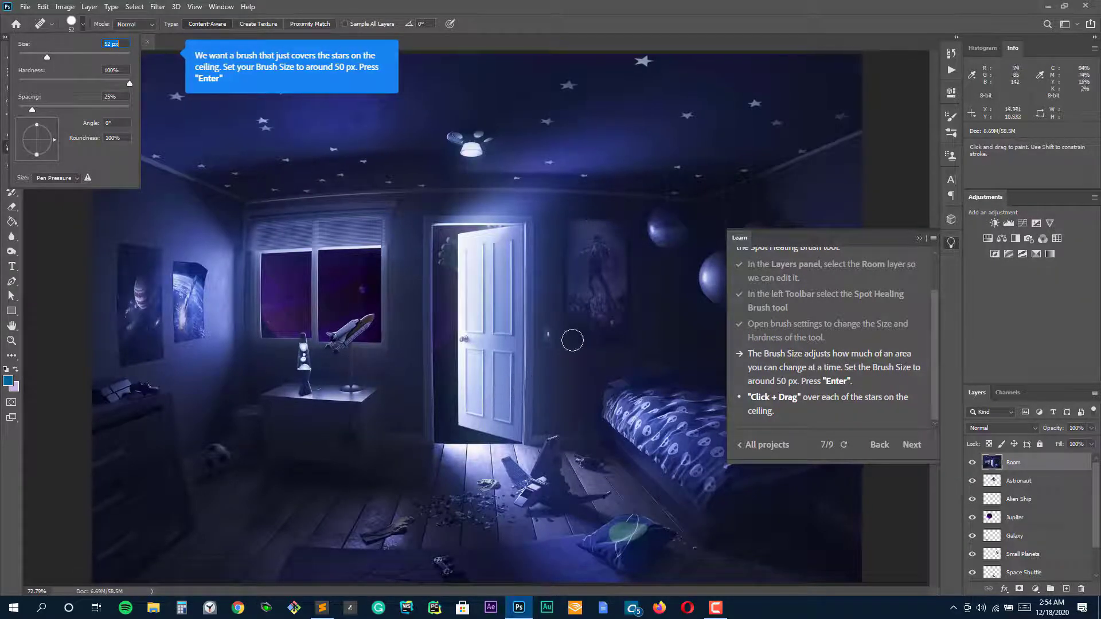
{"action": "key", "text": "Return"}
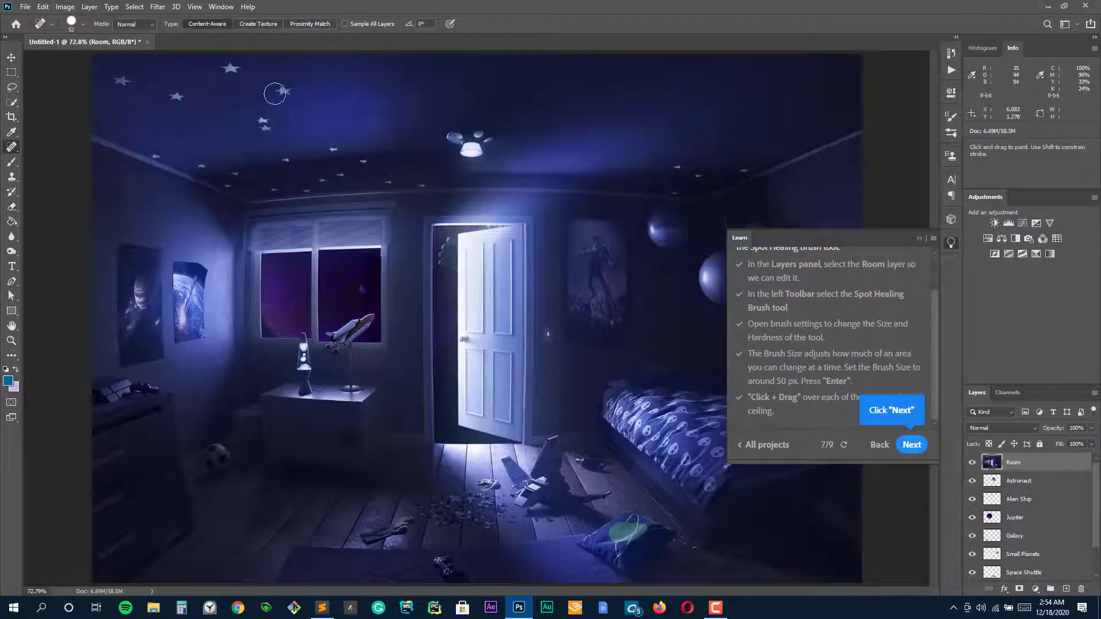
Step: Paint away the ceiling stars from upper-left to right, then finish the tutorial
{"action": "left_click_drag", "start_coordinate": [275, 93], "coordinate": [228, 85]}
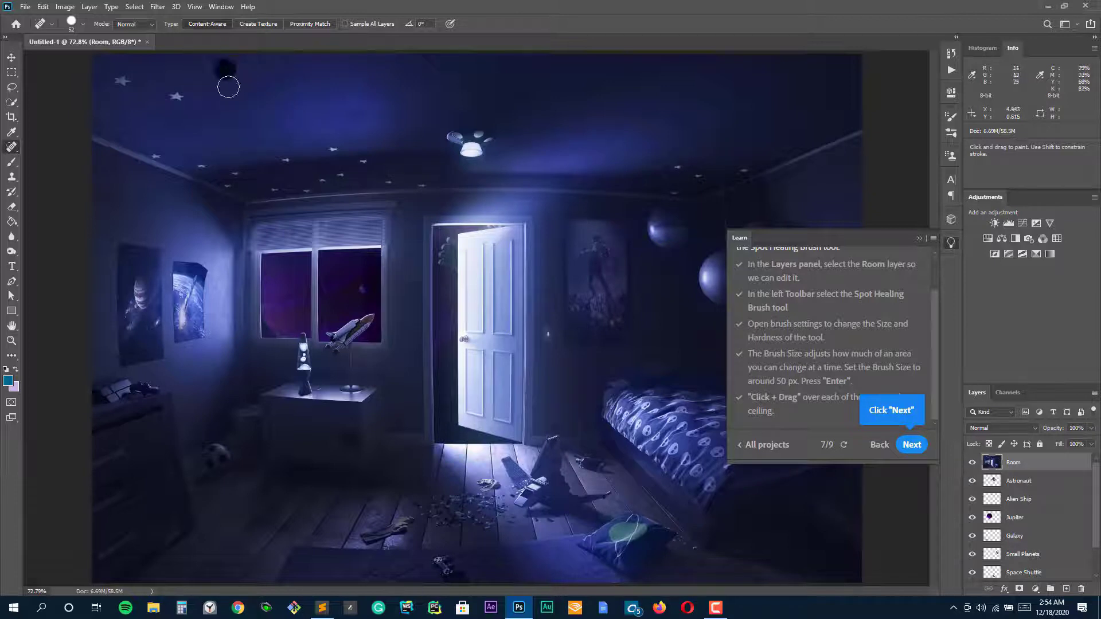
{"action": "left_click_drag", "start_coordinate": [228, 87], "coordinate": [157, 150]}
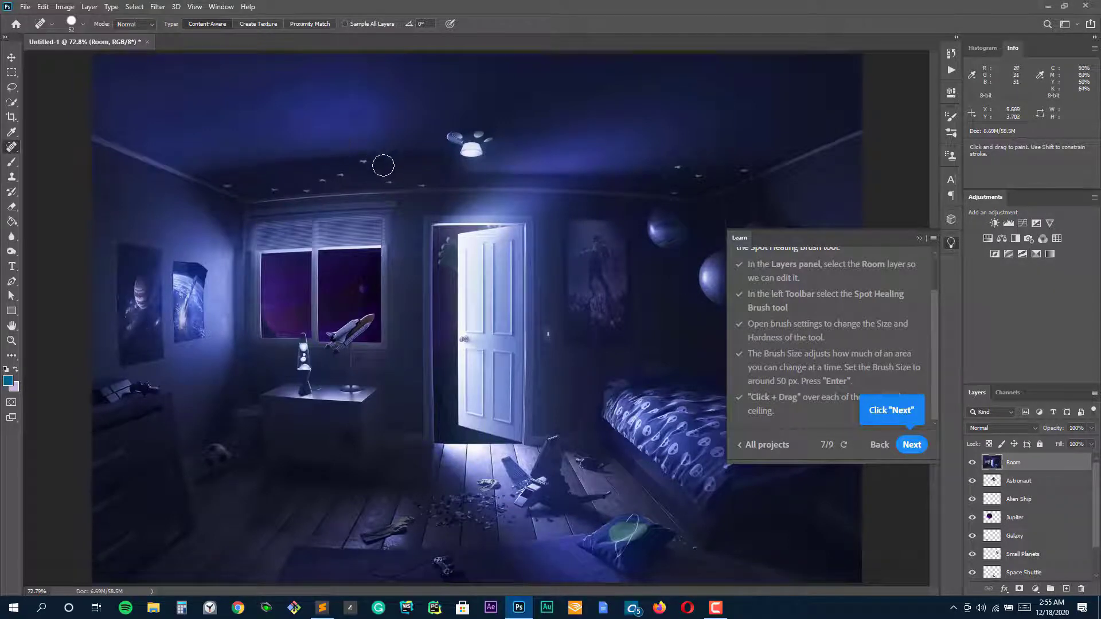
{"action": "left_click_drag", "start_coordinate": [382, 165], "coordinate": [274, 181]}
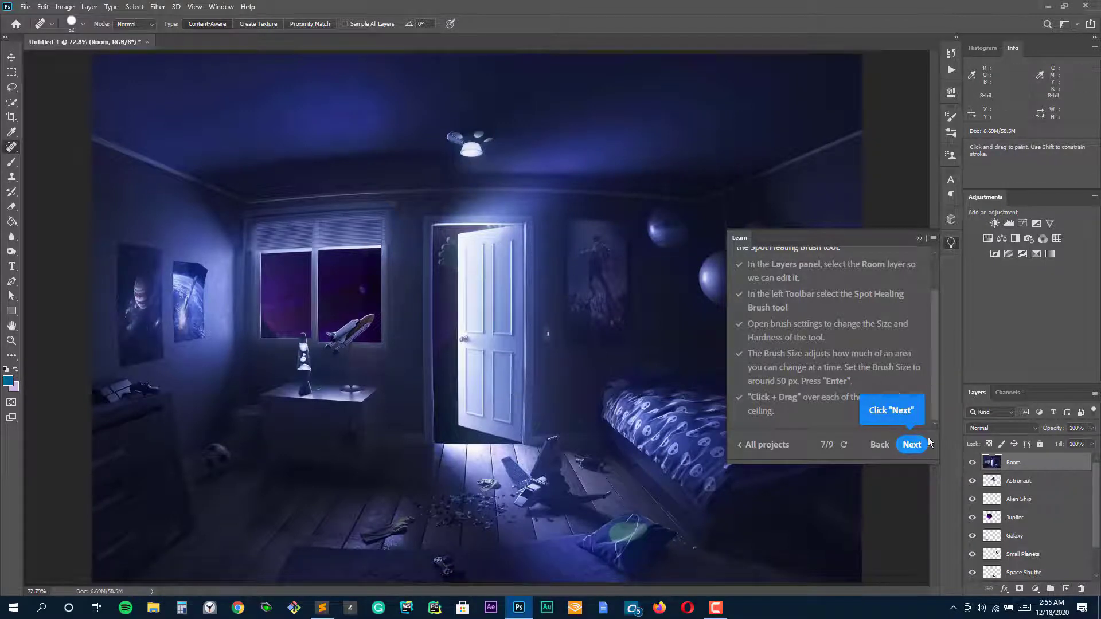
{"action": "left_click", "coordinate": [911, 445]}
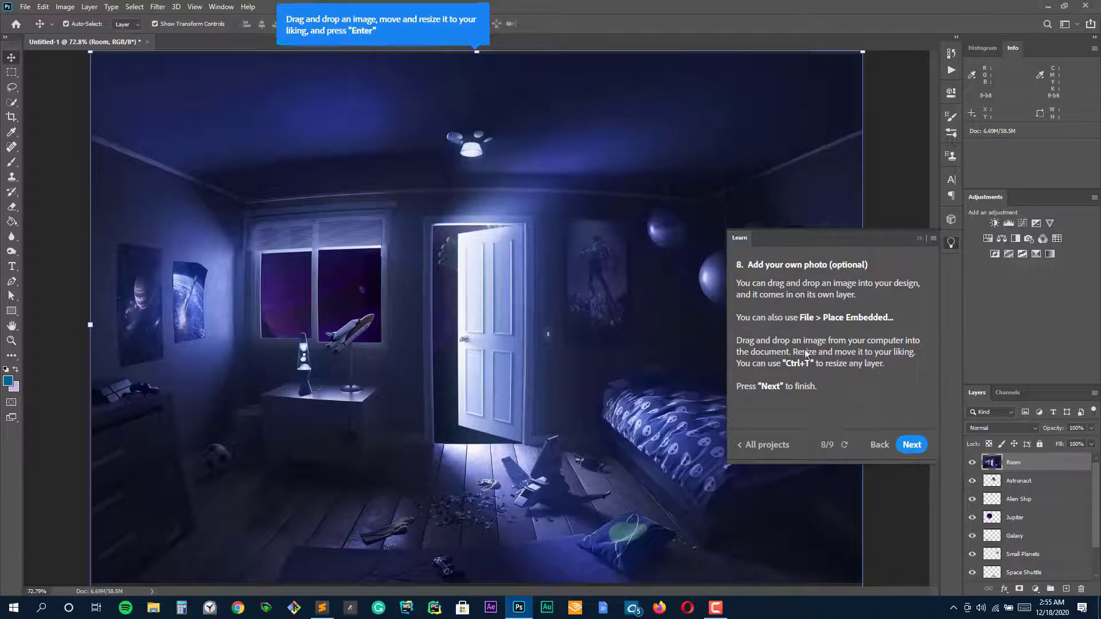
{"action": "left_click", "coordinate": [911, 445]}
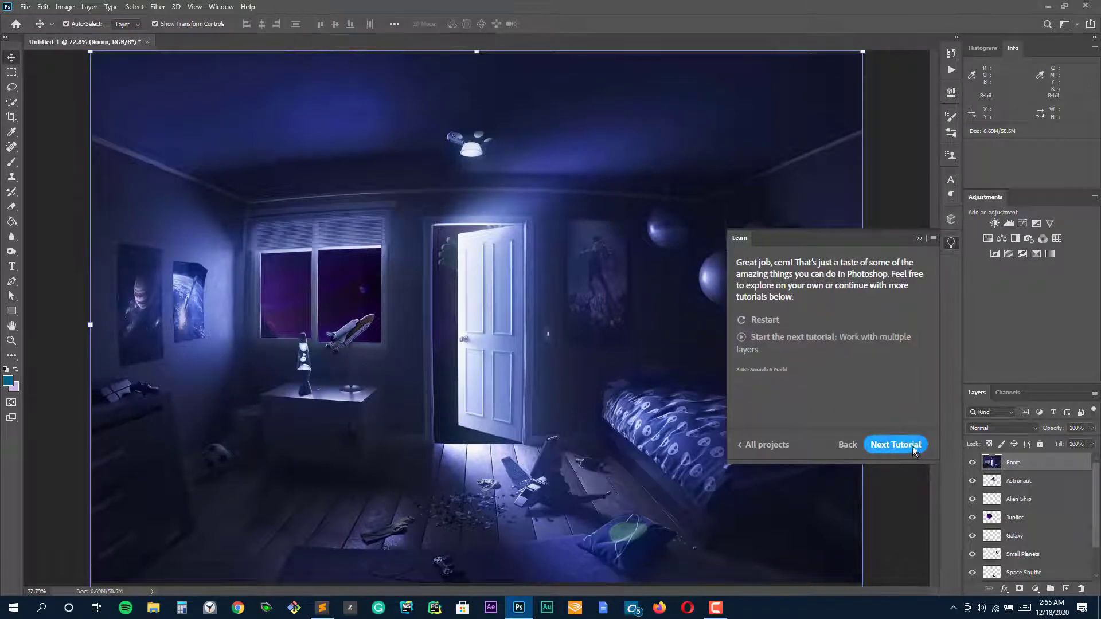